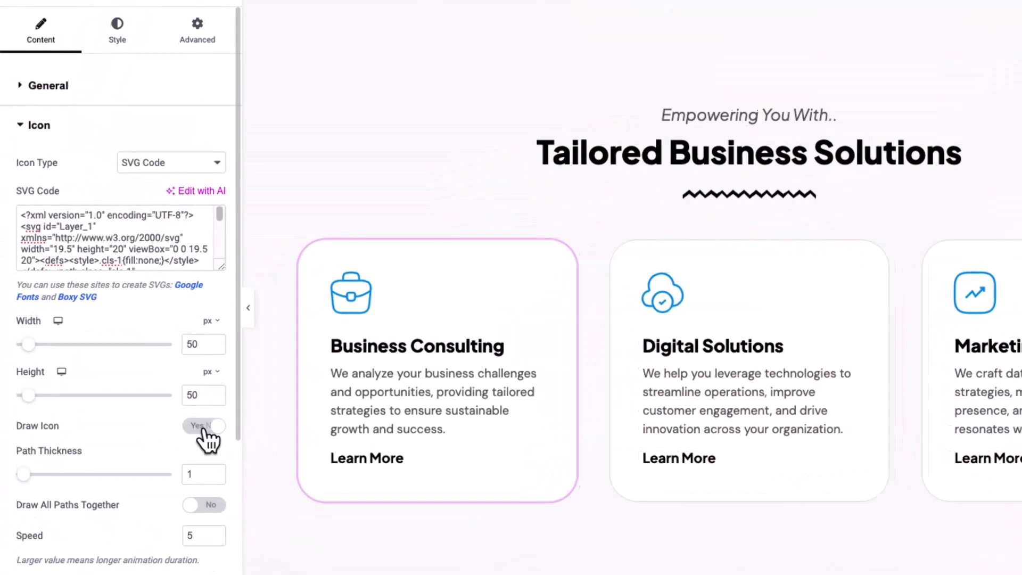
# Step: Enable Draw Icon, browse the Premium Addons SVG Draw demos and preview the off-canvas trigger example
pyautogui.click(206, 426)
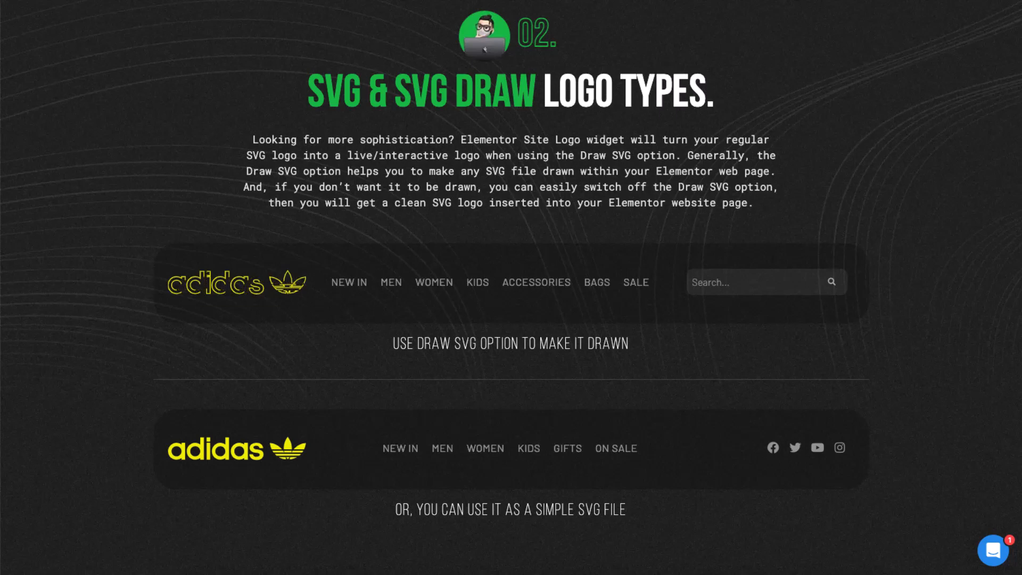
pyautogui.scroll(-3)
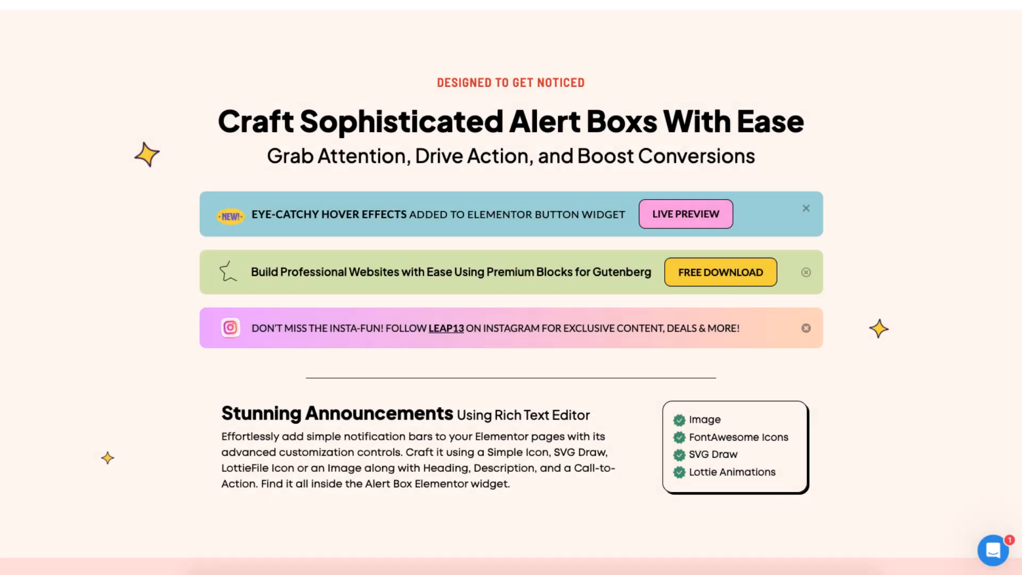
pyautogui.scroll(3)
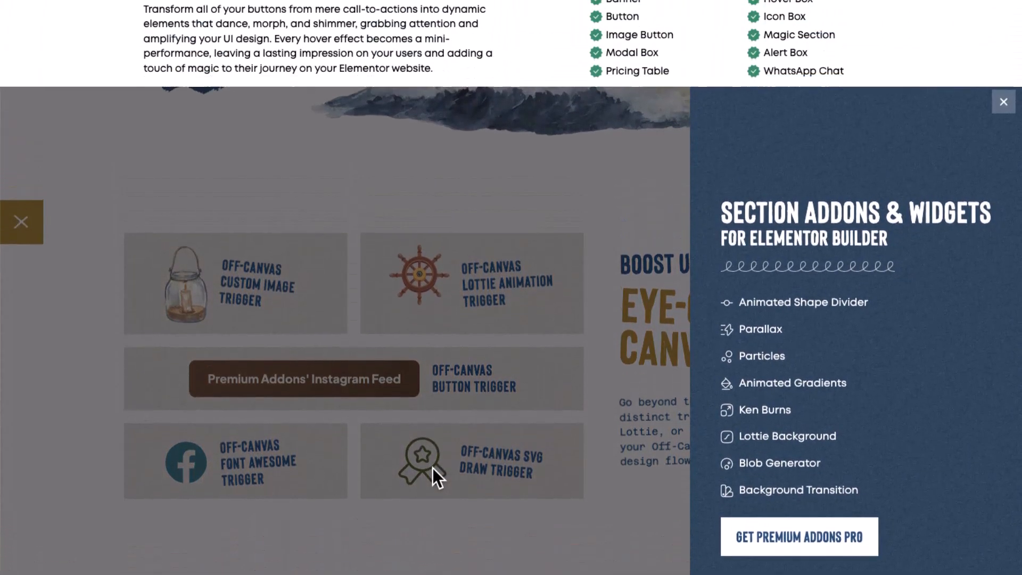
pyautogui.click(1003, 102)
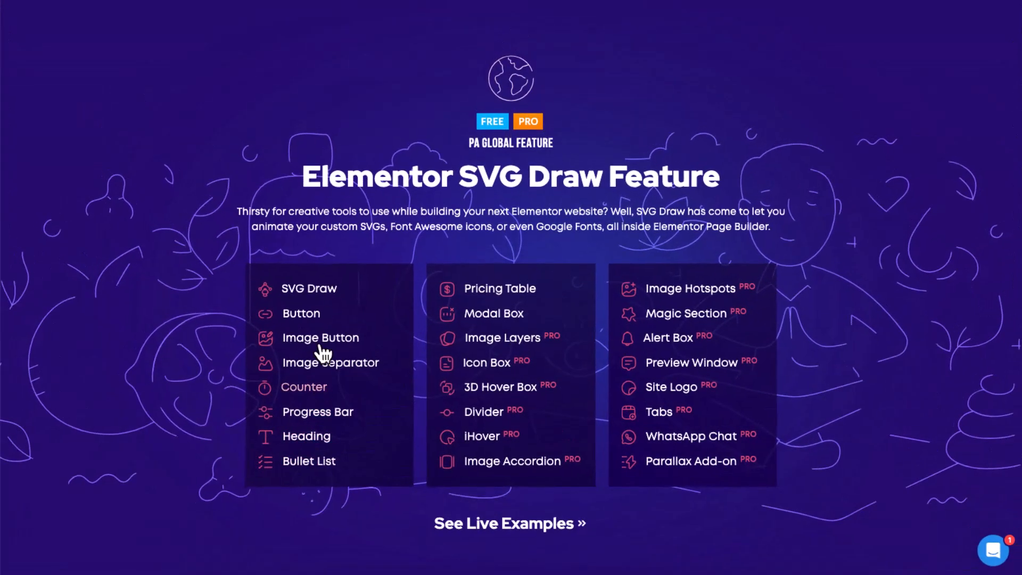
pyautogui.moveTo(483, 435)
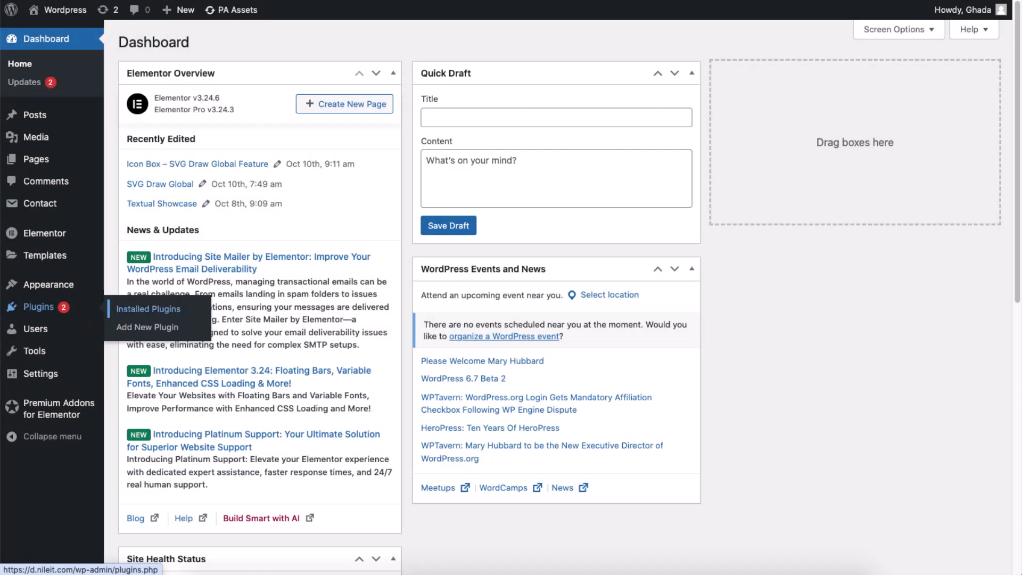
# Step: Go to Plugins > Installed Plugins in the WordPress admin sidebar
pyautogui.click(148, 309)
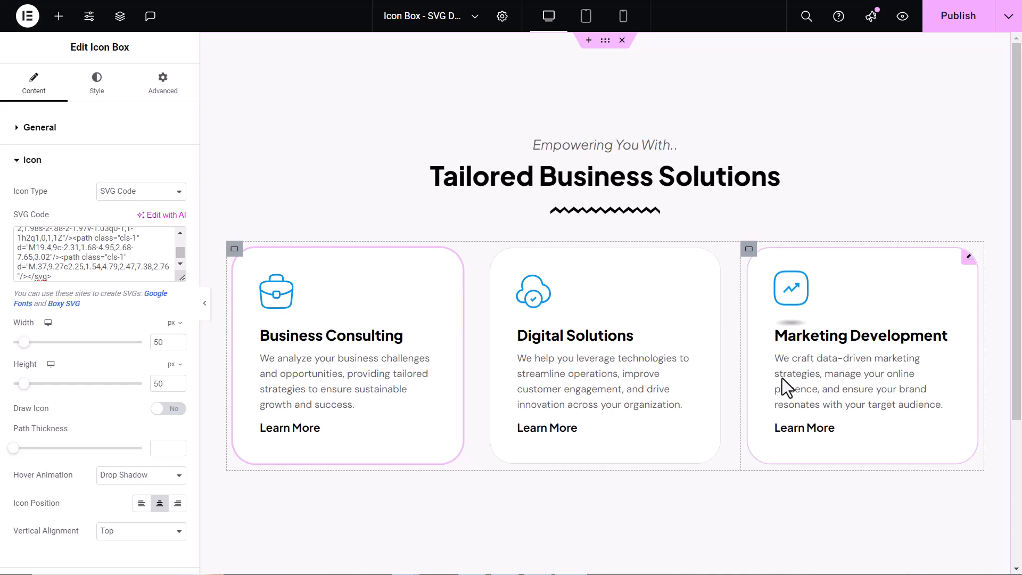
pyautogui.moveTo(773, 383)
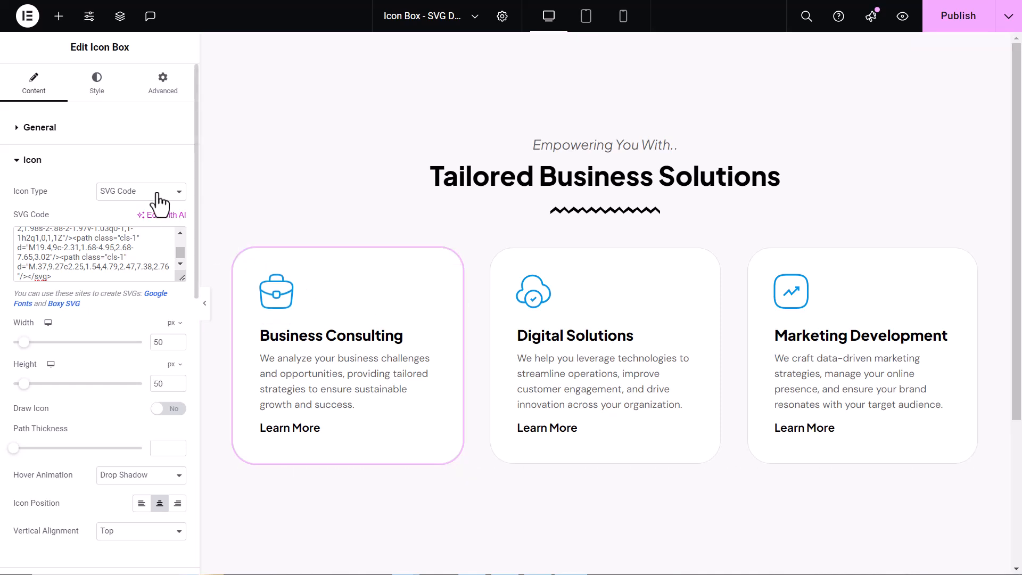
# Step: Set the Icon Box's Icon Type to Font Awesome Icon, then pick another icon type from the list
pyautogui.click(138, 191)
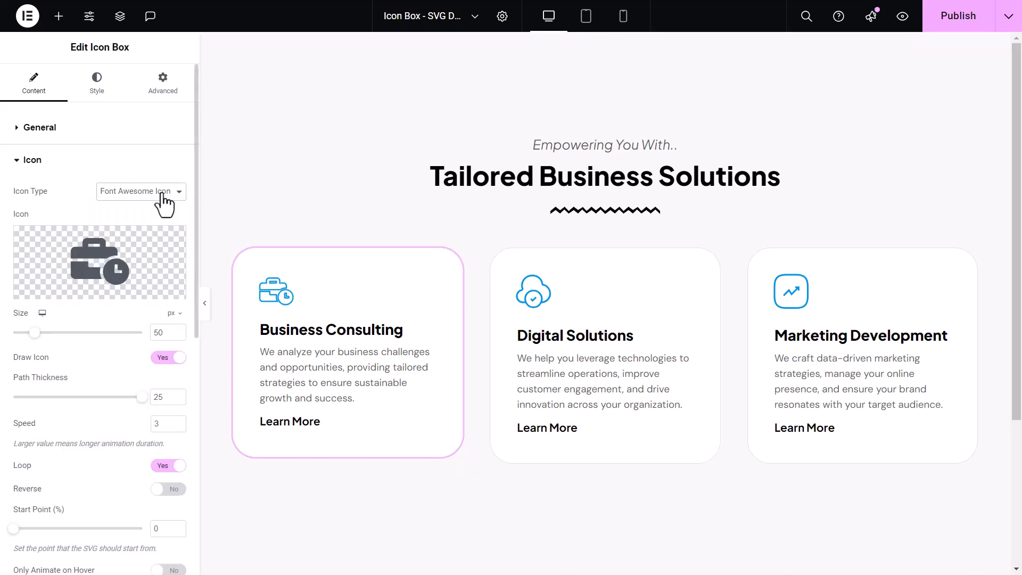
pyautogui.click(140, 191)
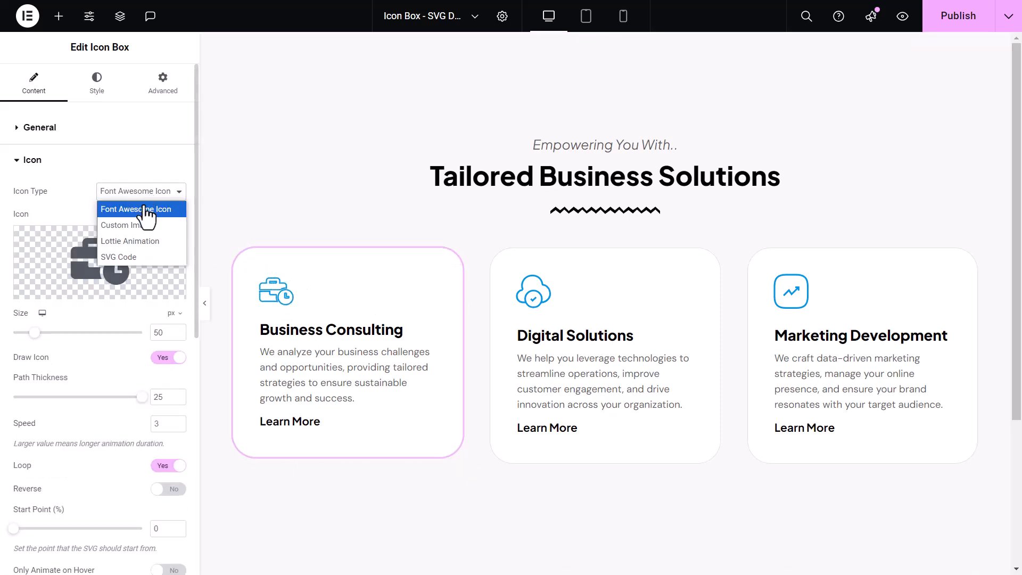
pyautogui.click(118, 257)
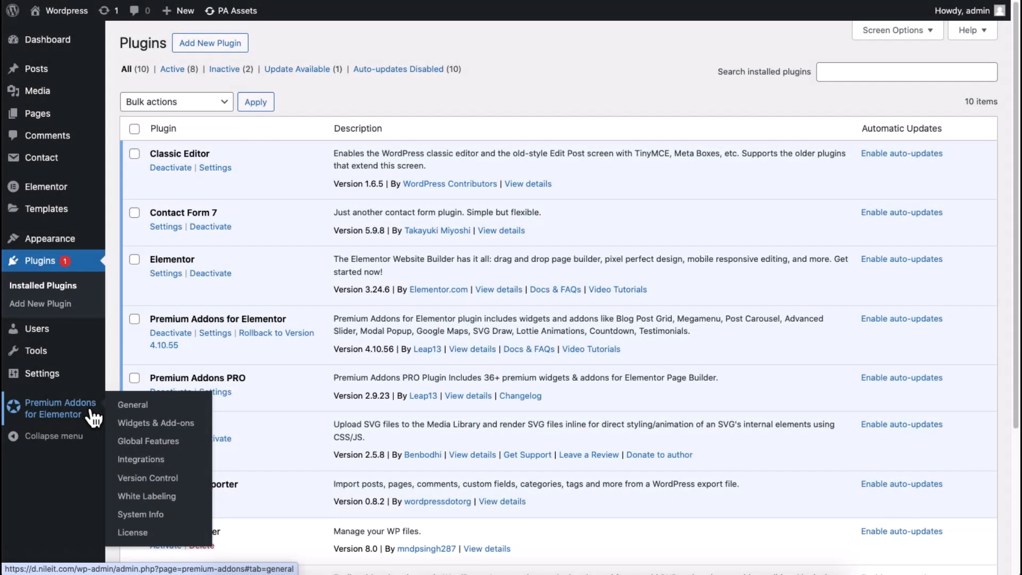
# Step: In Premium Addons Widgets & Add-ons, filter for 'Icon Box', tick Enable SVG Draw, and clear the SVG Code field
pyautogui.click(155, 423)
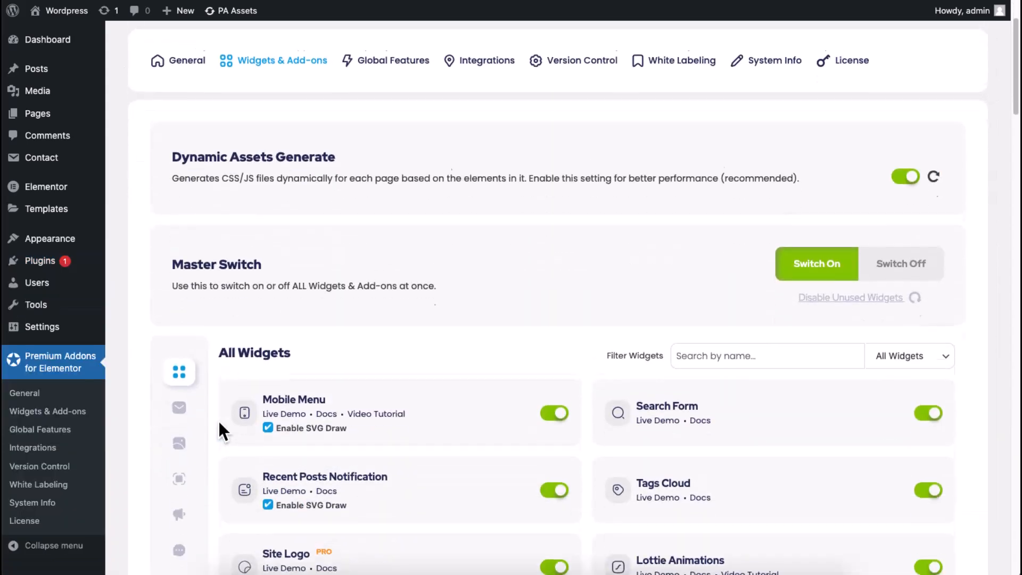
pyautogui.scroll(-3)
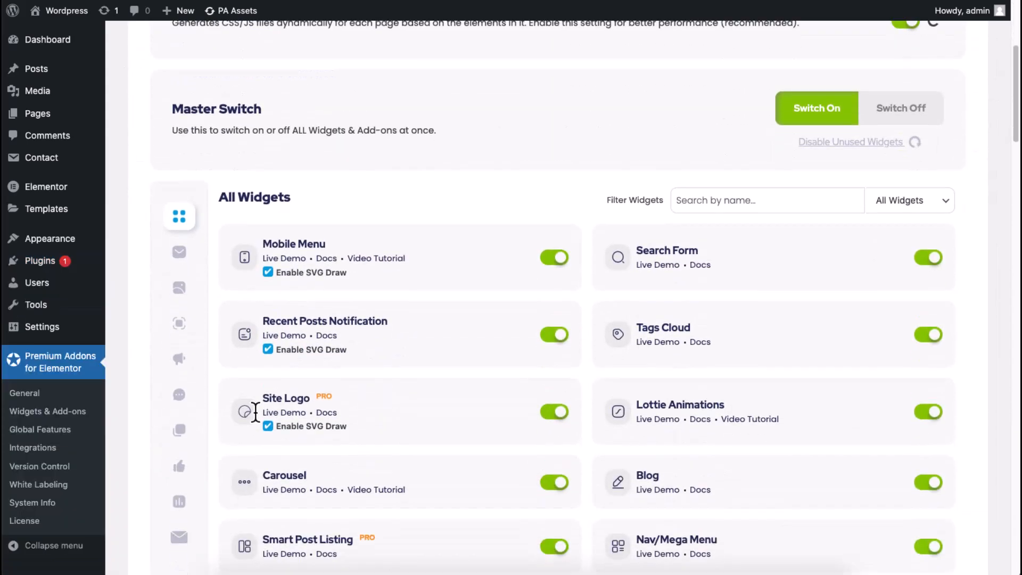
pyautogui.write('Icon Box')
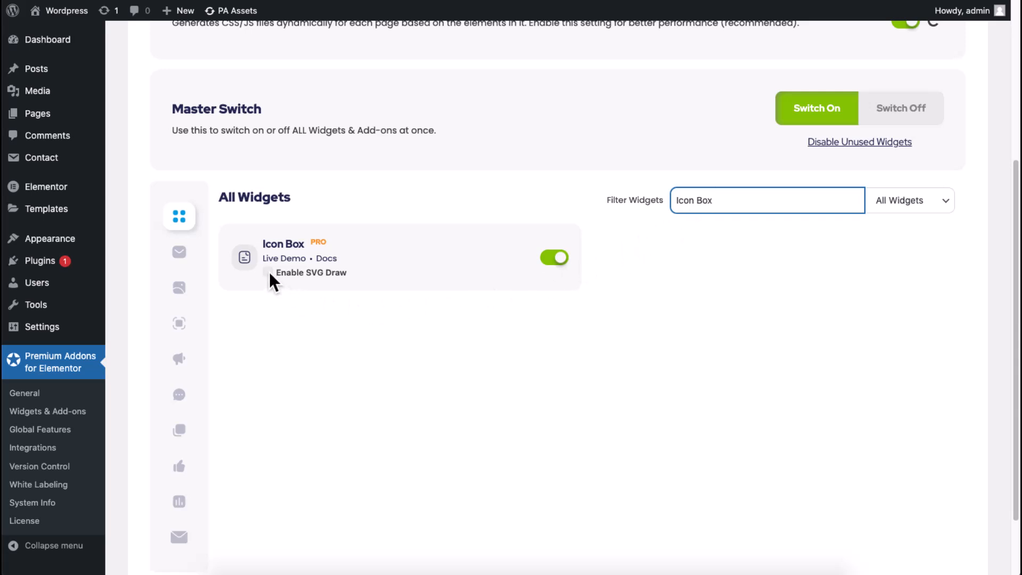
pyautogui.click(268, 273)
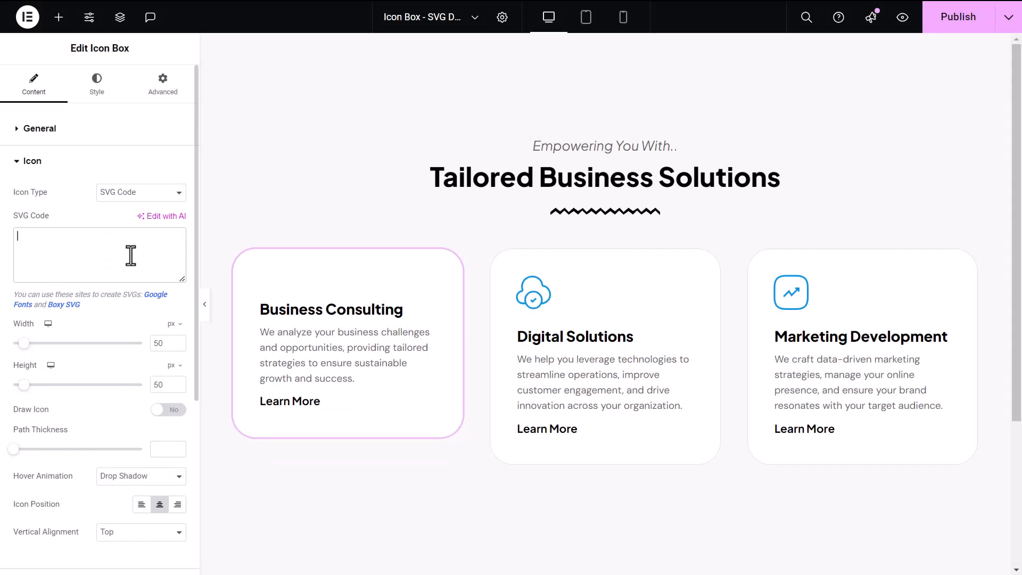
pyautogui.moveTo(65, 306)
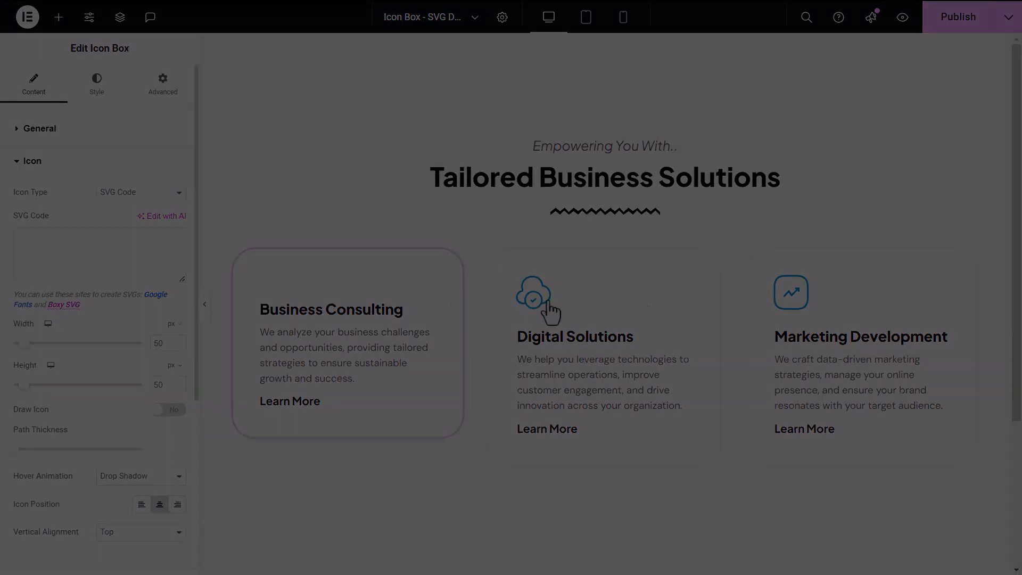
pyautogui.click(64, 304)
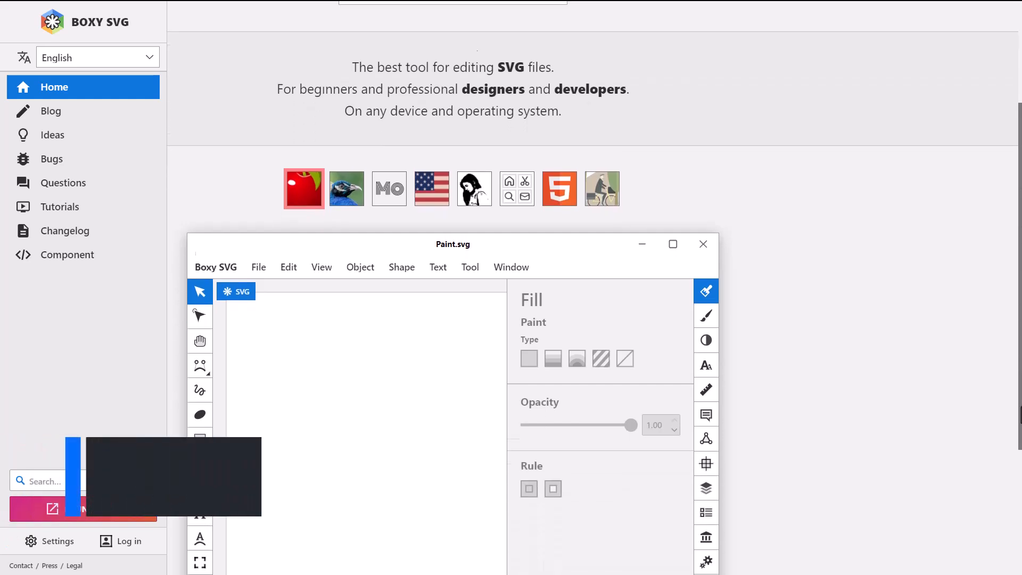
# Step: Place the Material Icons briefcase from the Library onto the canvas and select it
pyautogui.scroll(3)
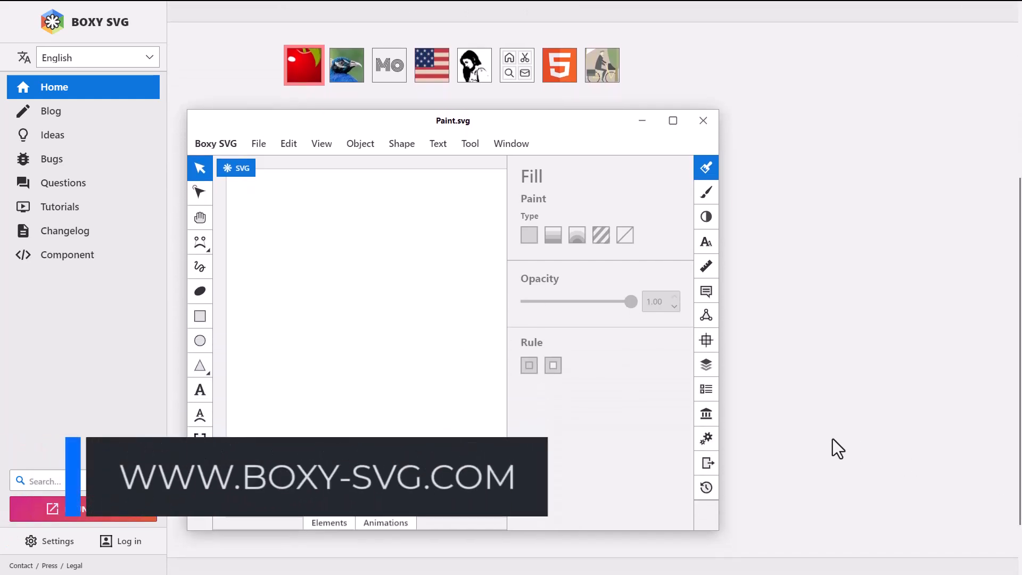
pyautogui.click(705, 414)
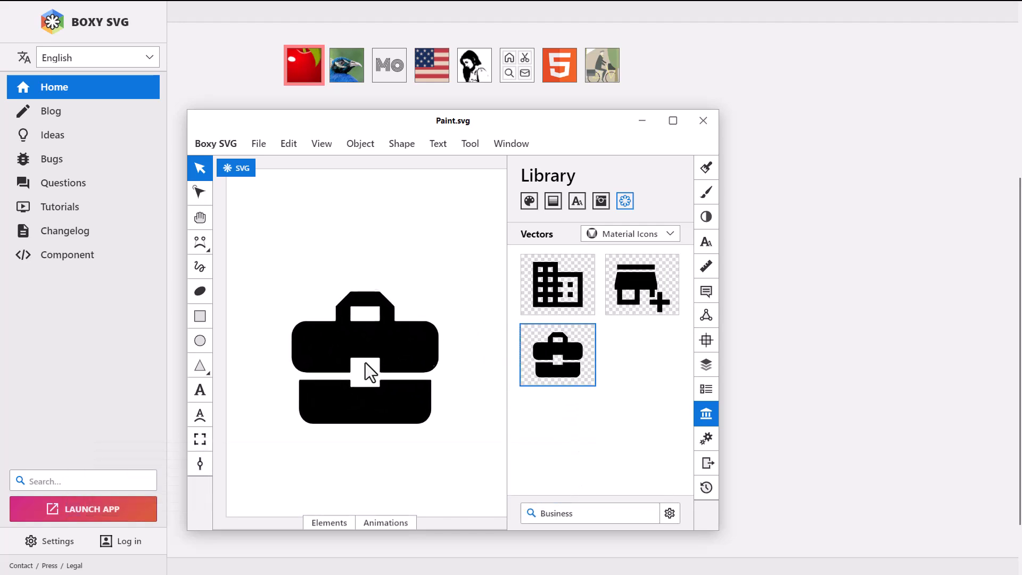
pyautogui.click(365, 358)
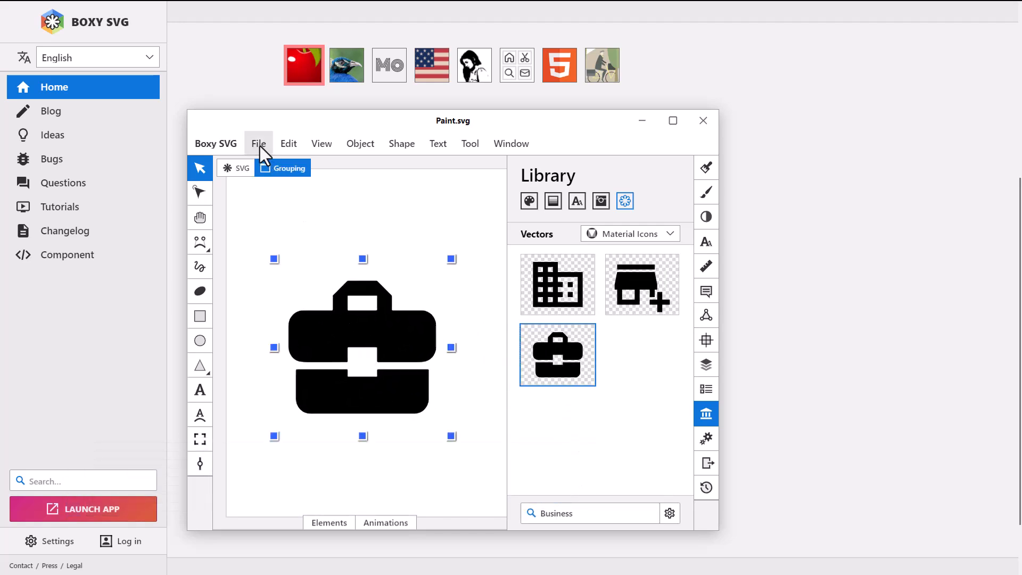
# Step: Export the briefcase drawing as an SVG file via File > Export
pyautogui.click(258, 144)
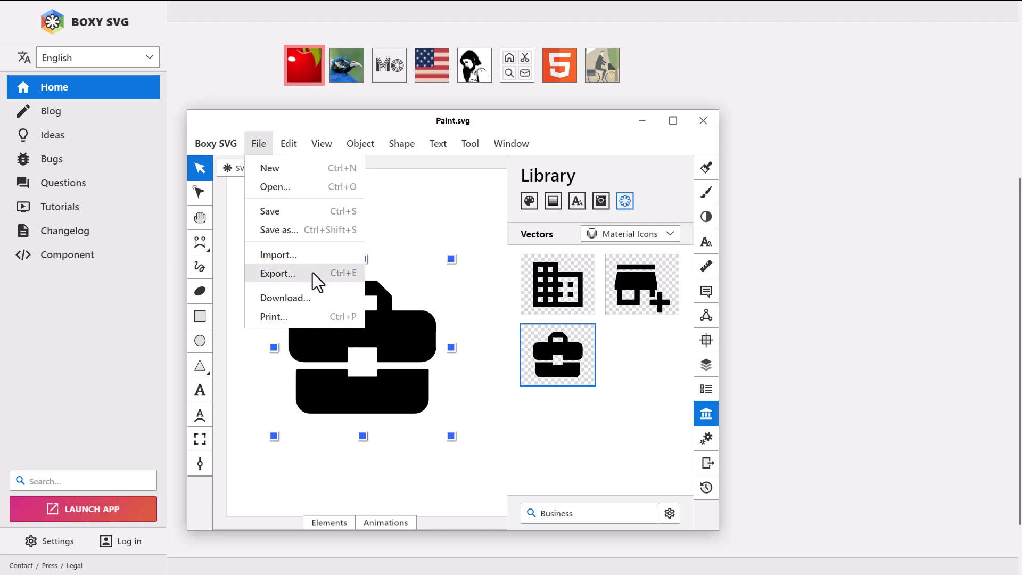
pyautogui.click(278, 273)
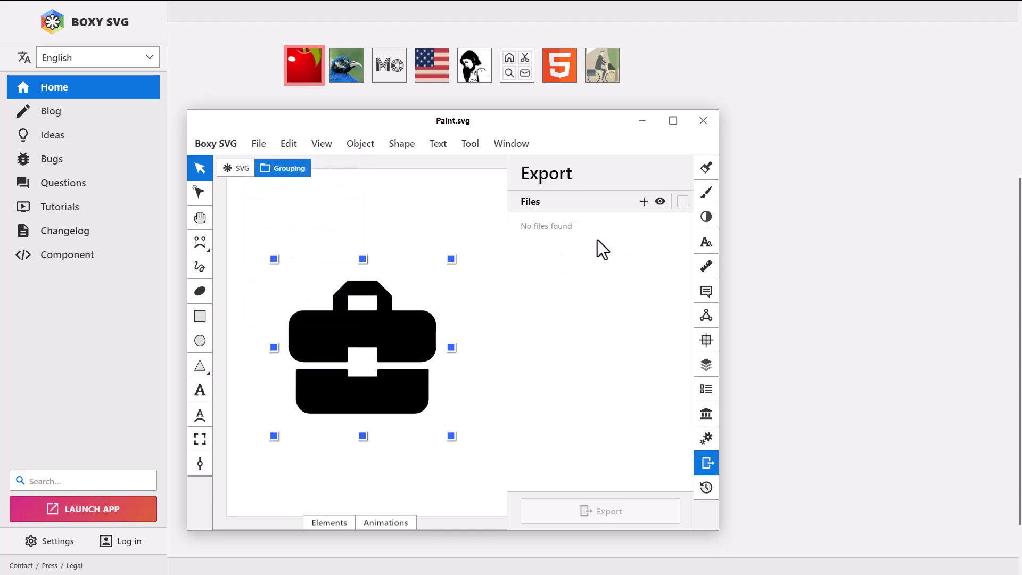
pyautogui.click(644, 202)
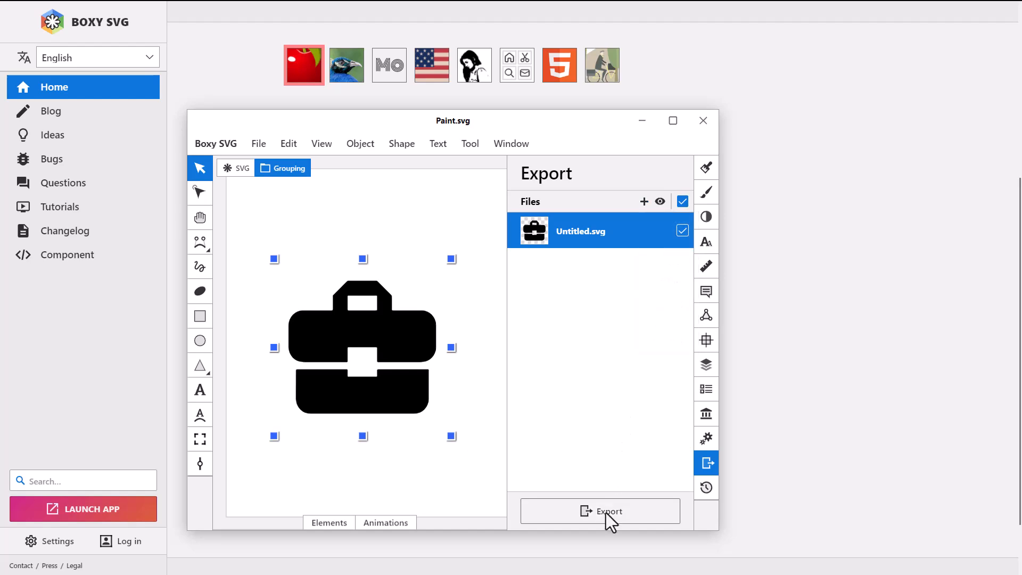
pyautogui.click(600, 512)
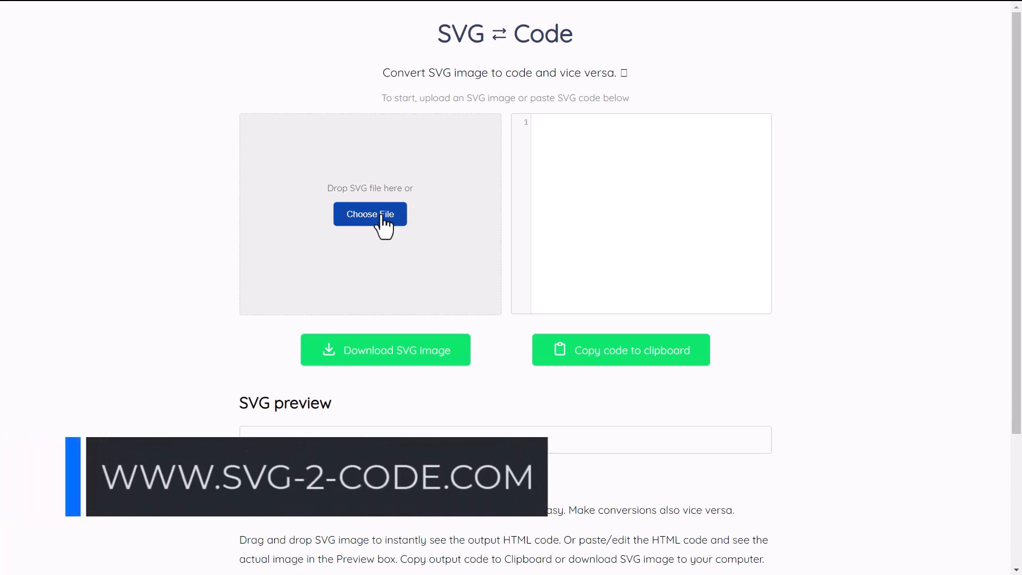
# Step: Load Untitled (4).svg into SVG 2 Code and view the briefcase preview
pyautogui.click(370, 215)
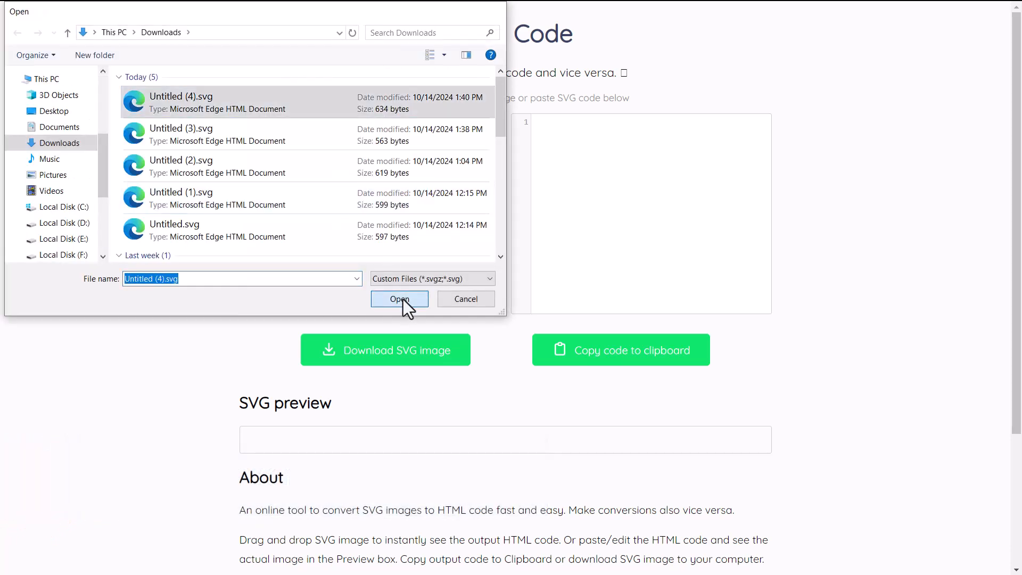
pyautogui.click(398, 298)
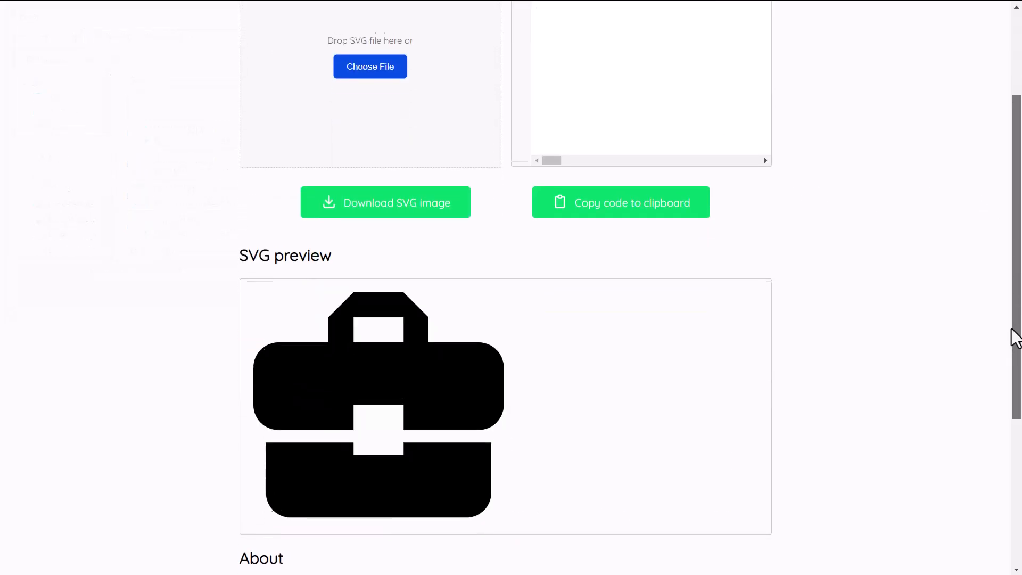
pyautogui.scroll(3)
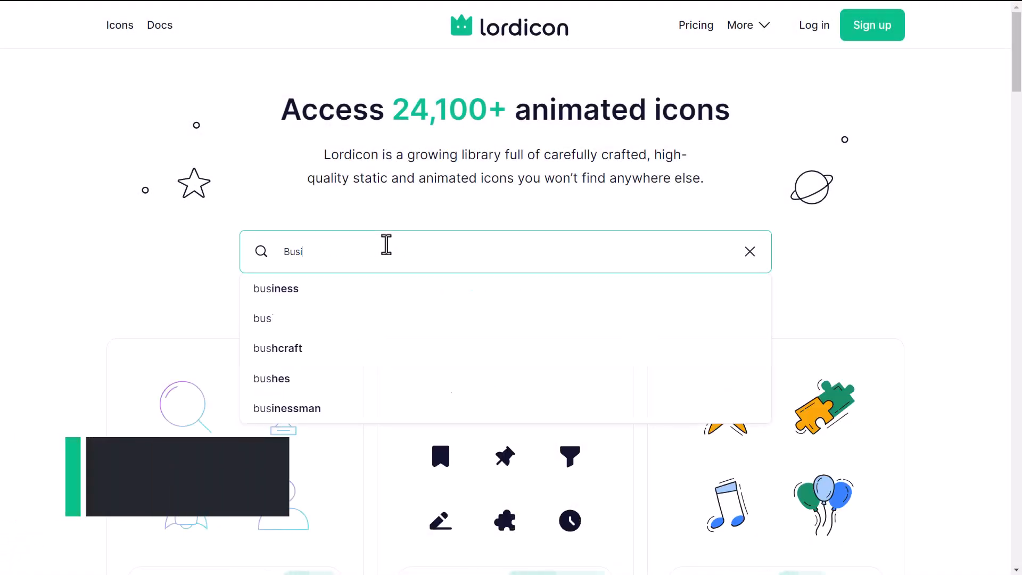
# Step: Search Lordicon for 'business' and preview the Briefcase icon
pyautogui.click(276, 289)
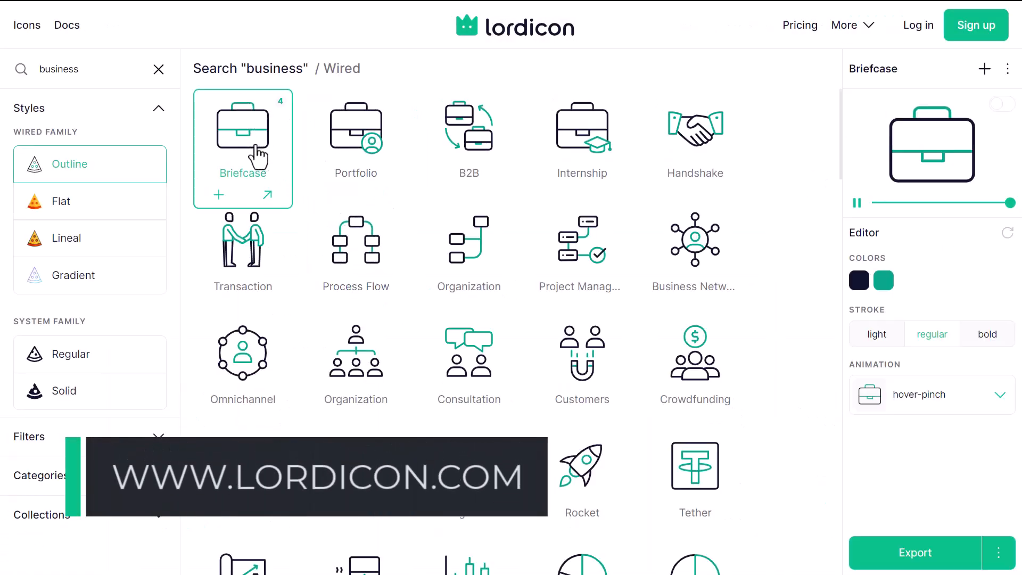
pyautogui.click(914, 553)
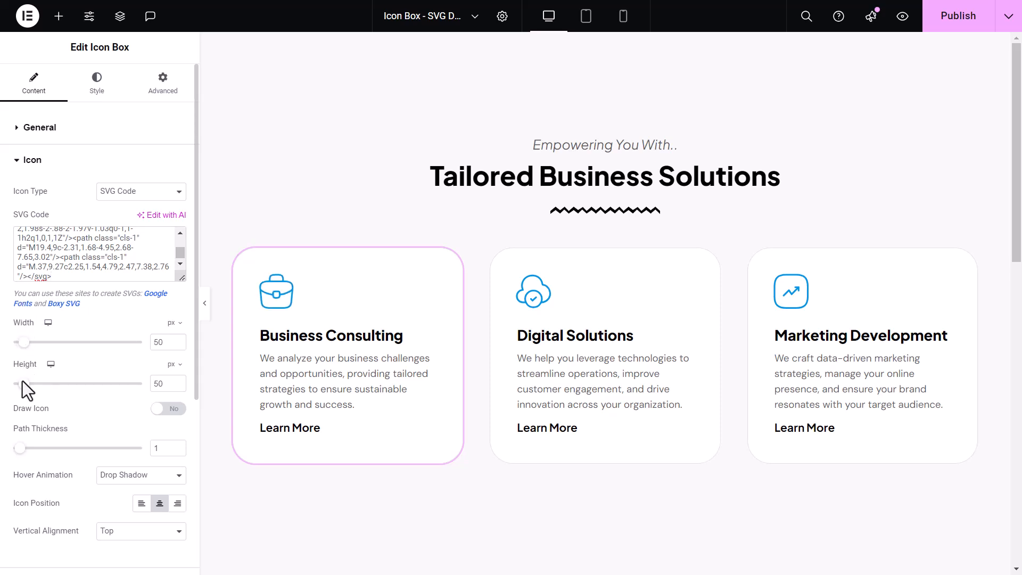
pyautogui.moveTo(70, 402)
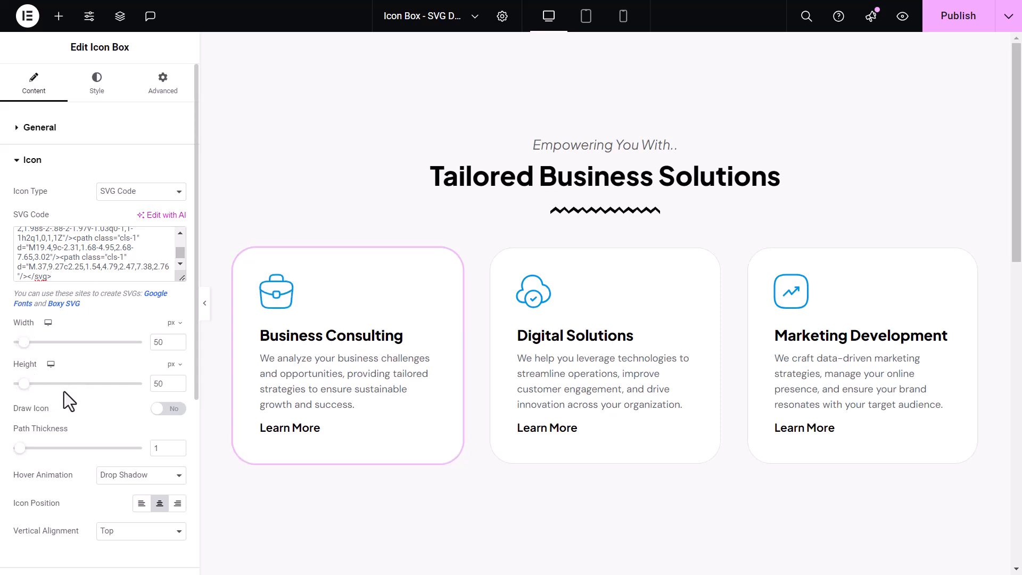
# Step: Switch Draw Icon to Yes, check the icon colours under Style, and return to Content
pyautogui.click(168, 409)
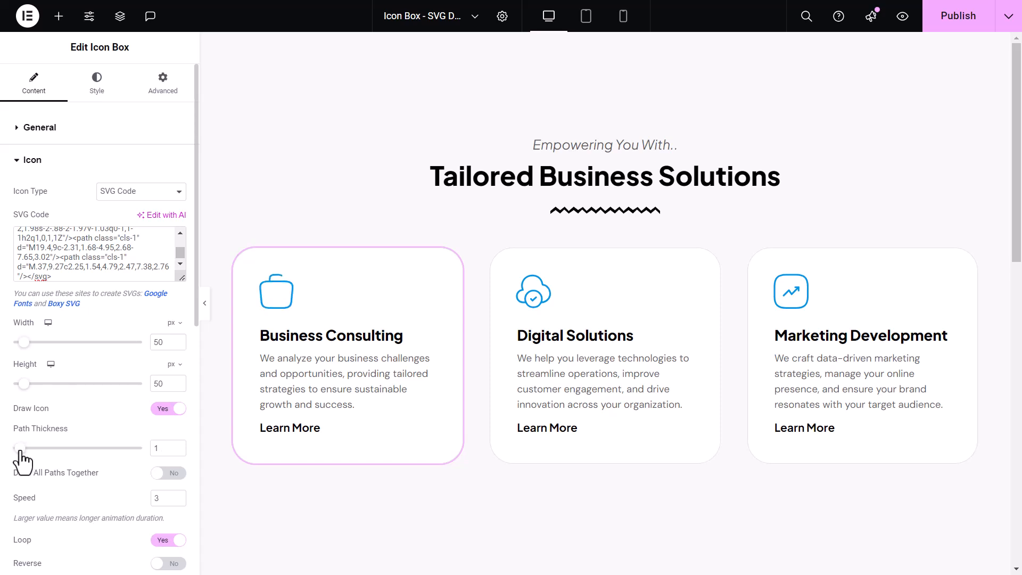
pyautogui.moveTo(97, 83)
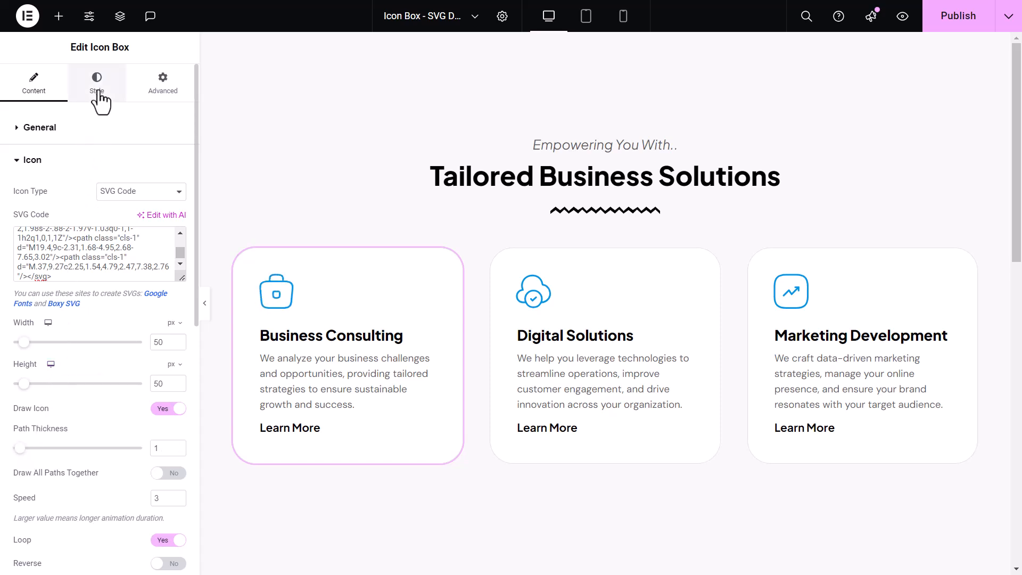
pyautogui.click(97, 83)
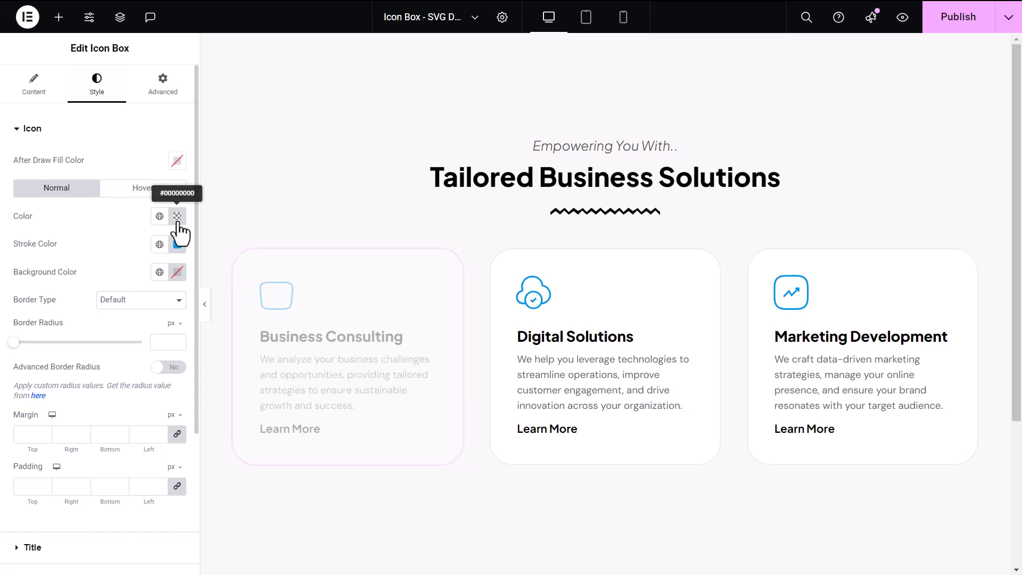
pyautogui.click(177, 216)
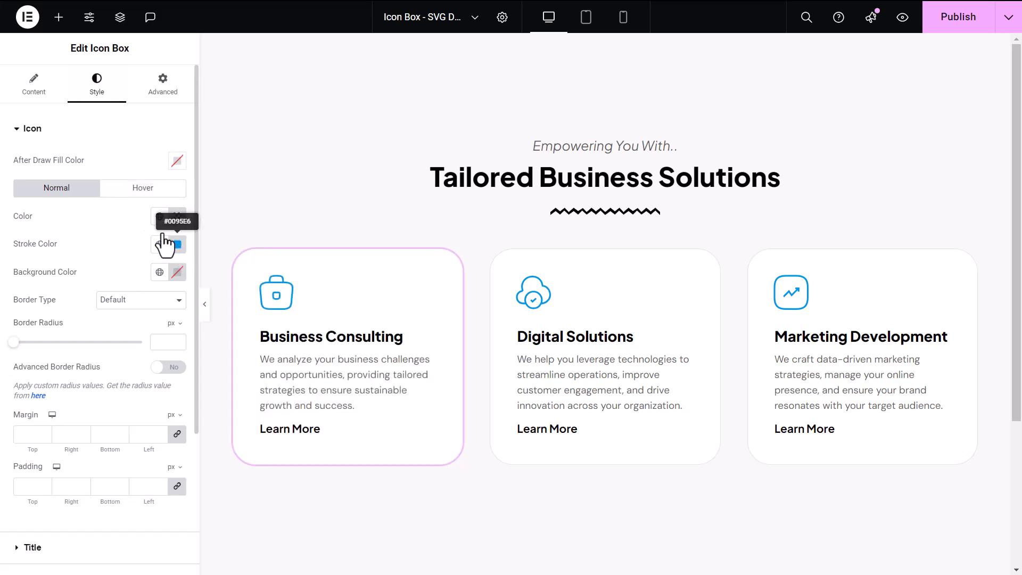
pyautogui.click(33, 83)
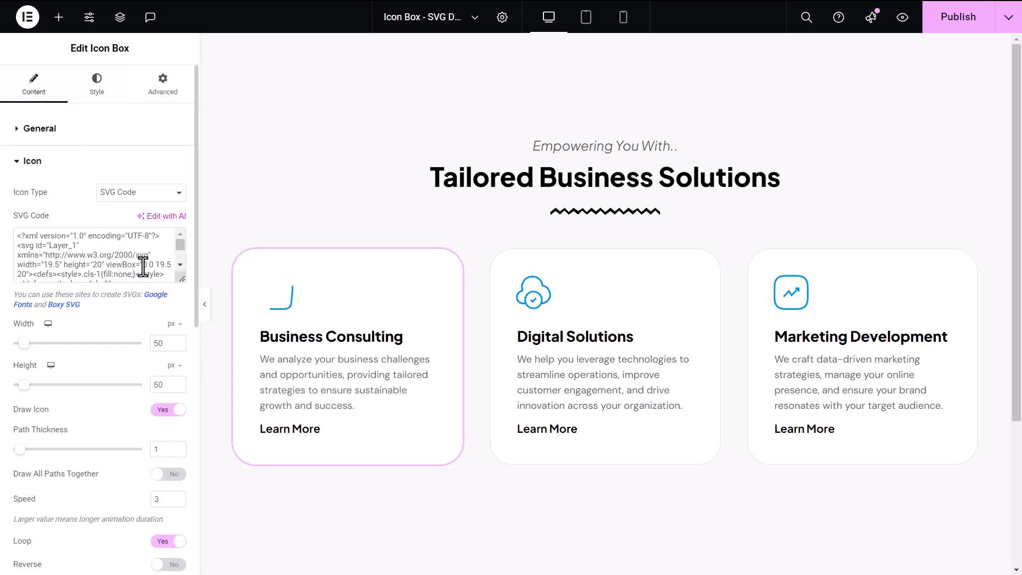
pyautogui.scroll(-3)
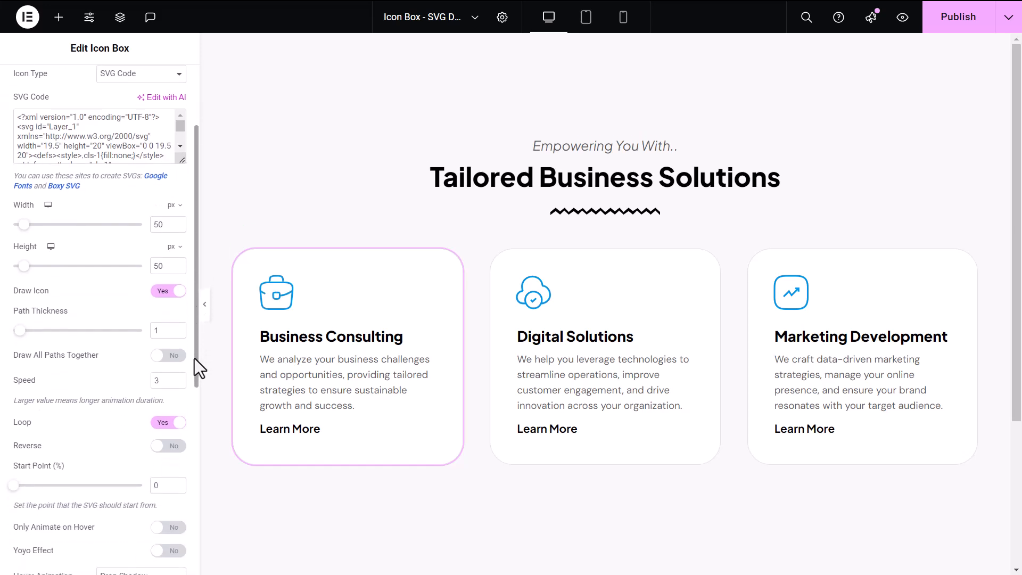
pyautogui.click(168, 356)
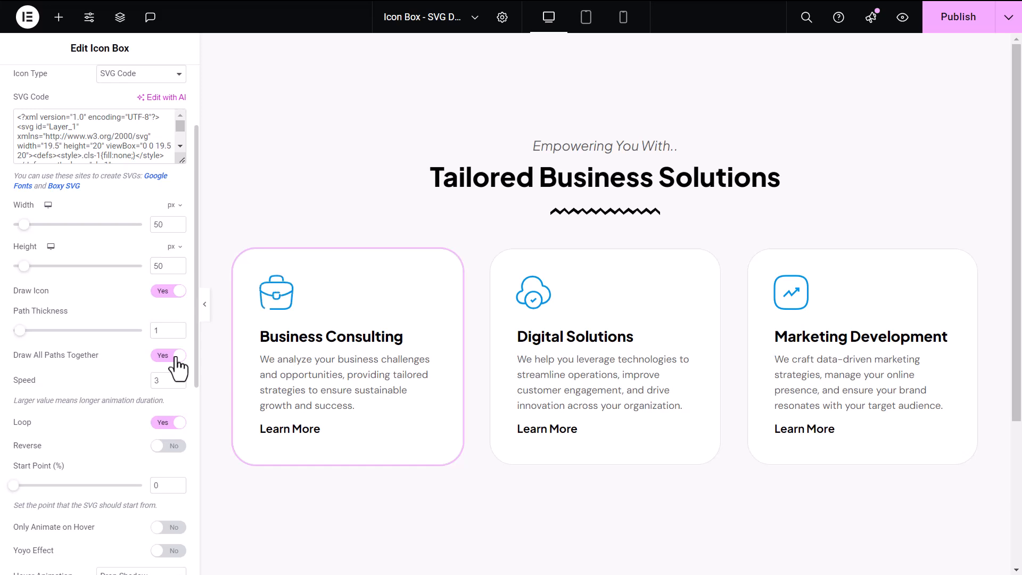
pyautogui.click(167, 356)
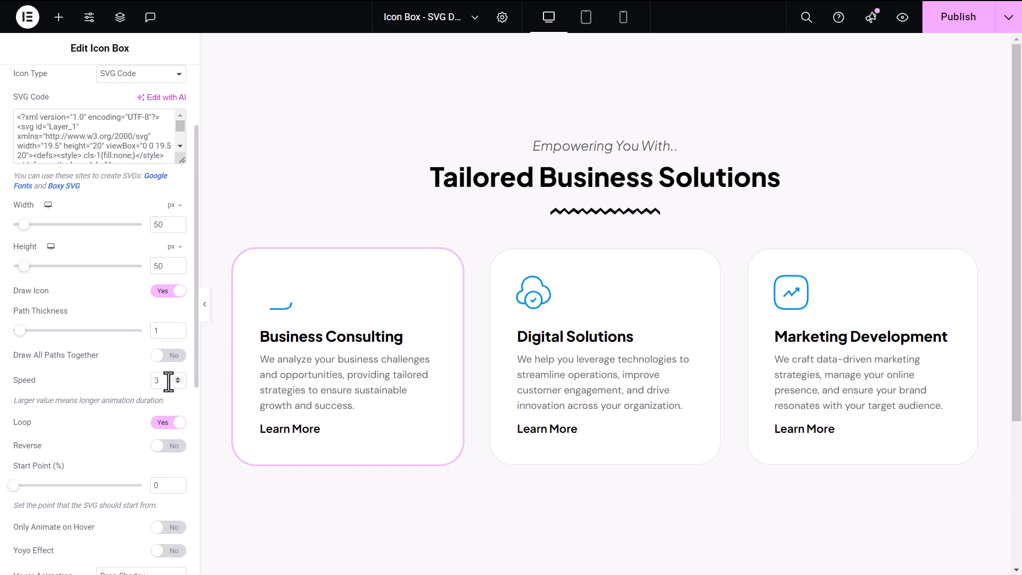
pyautogui.tripleClick(162, 381)
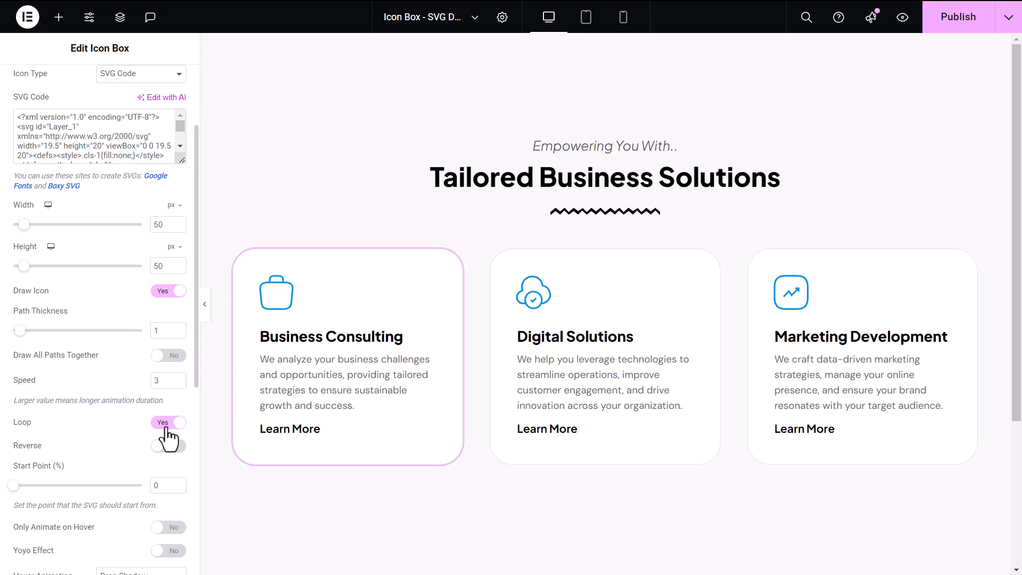
pyautogui.moveTo(168, 445)
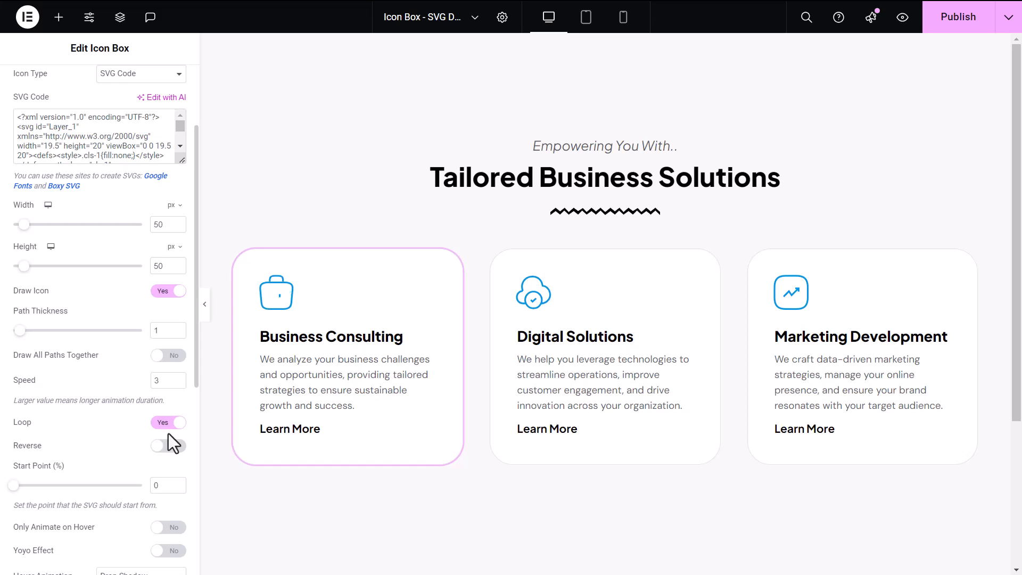
pyautogui.click(168, 445)
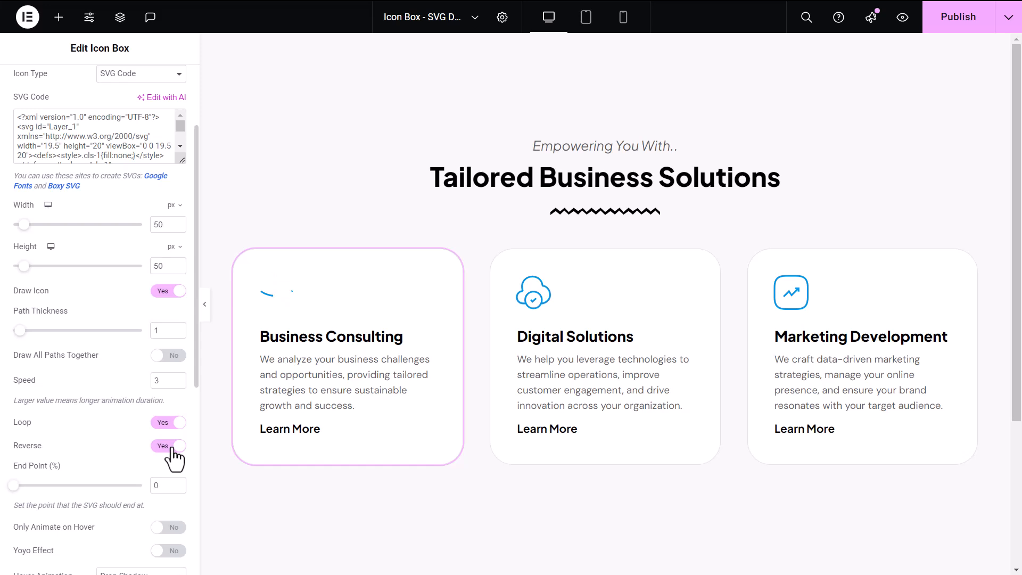
pyautogui.click(169, 445)
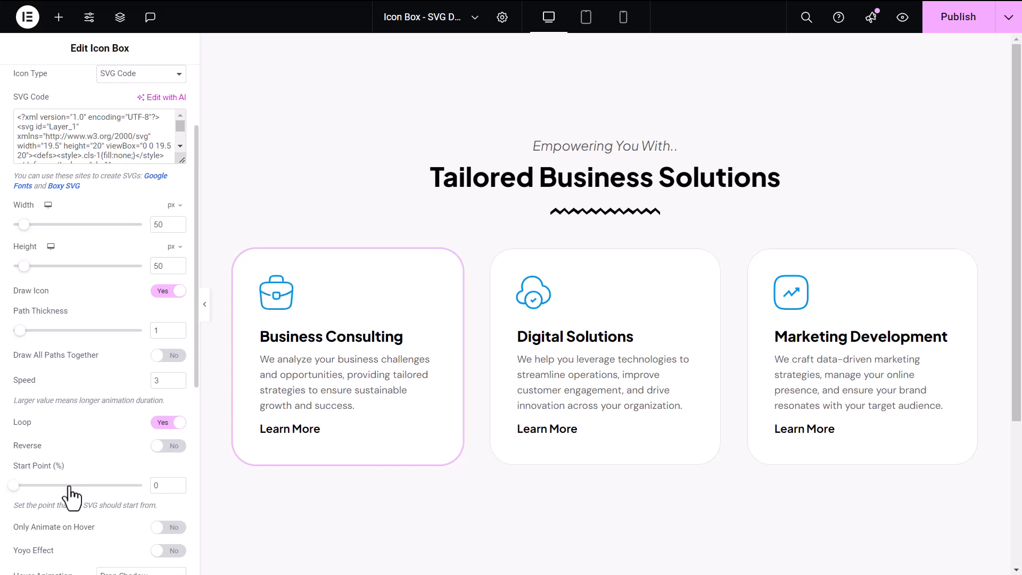
# Step: Toggle Only Animate on Hover on and off again, then set Yoyo Effect to Yes
pyautogui.scroll(-3)
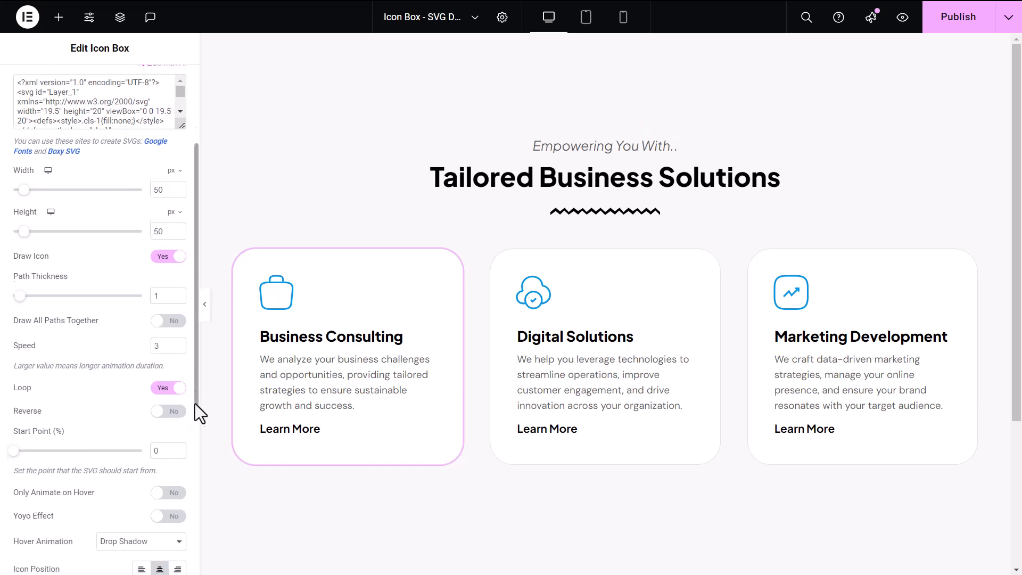
pyautogui.click(168, 409)
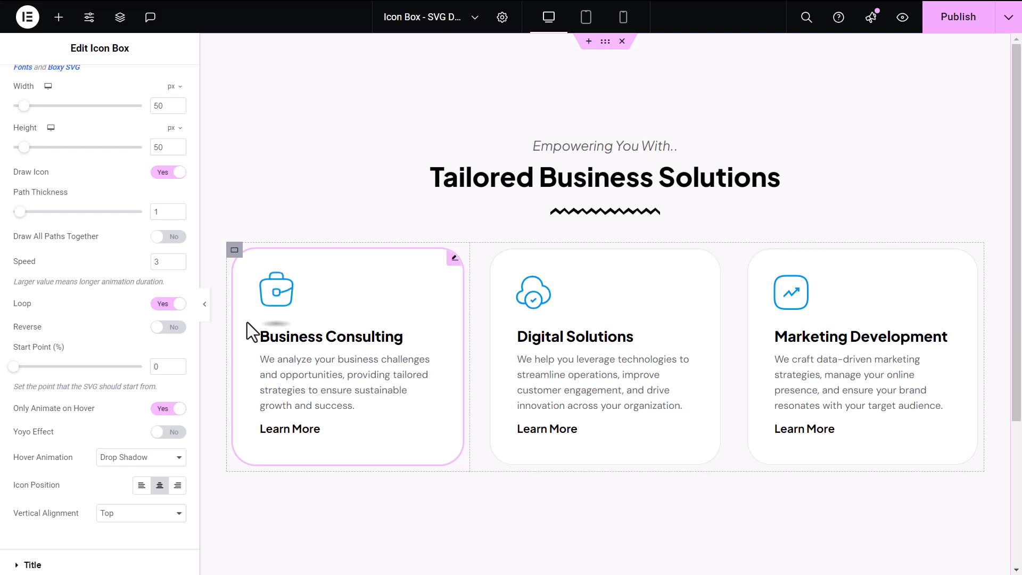
pyautogui.click(167, 407)
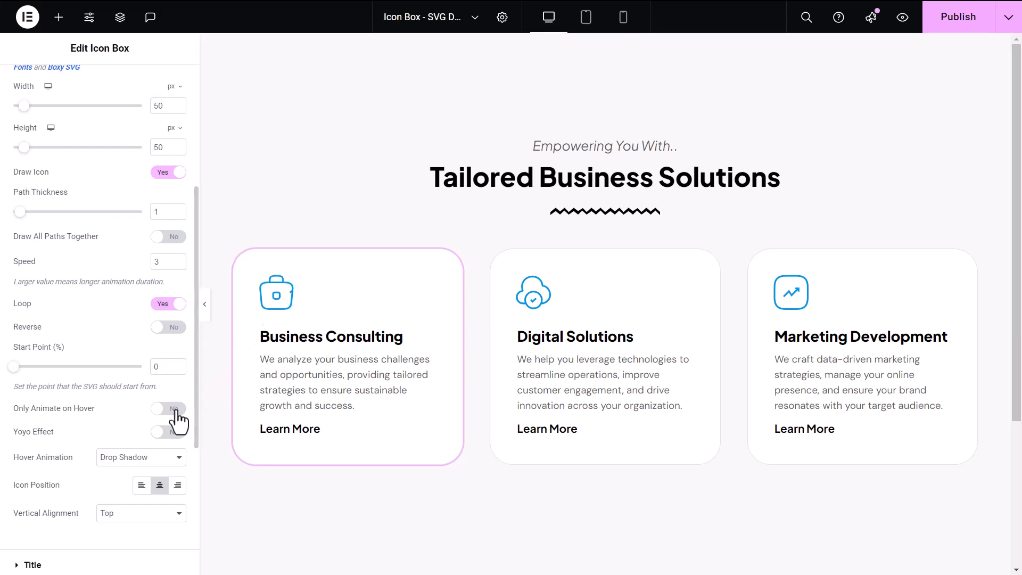
pyautogui.click(168, 431)
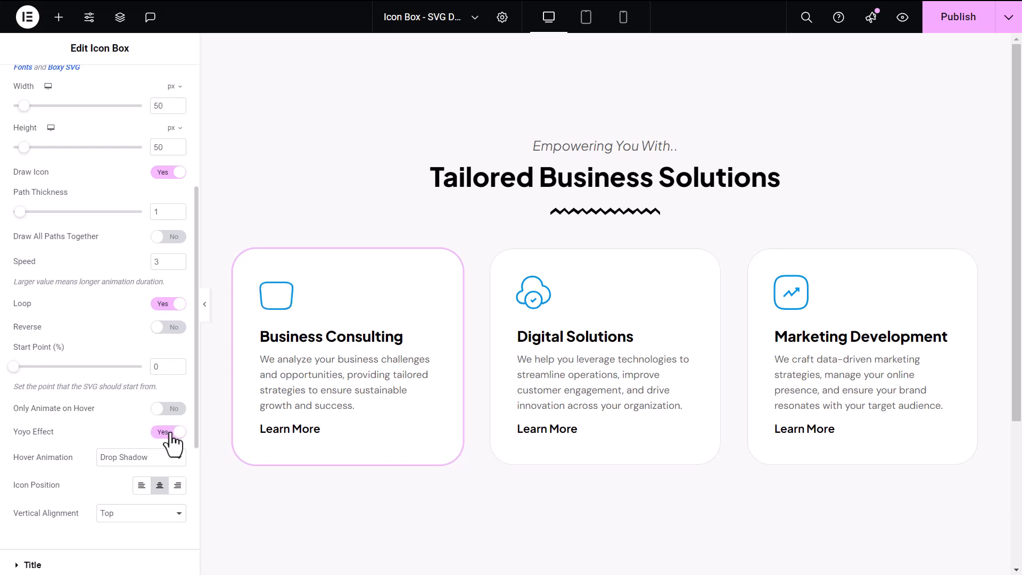